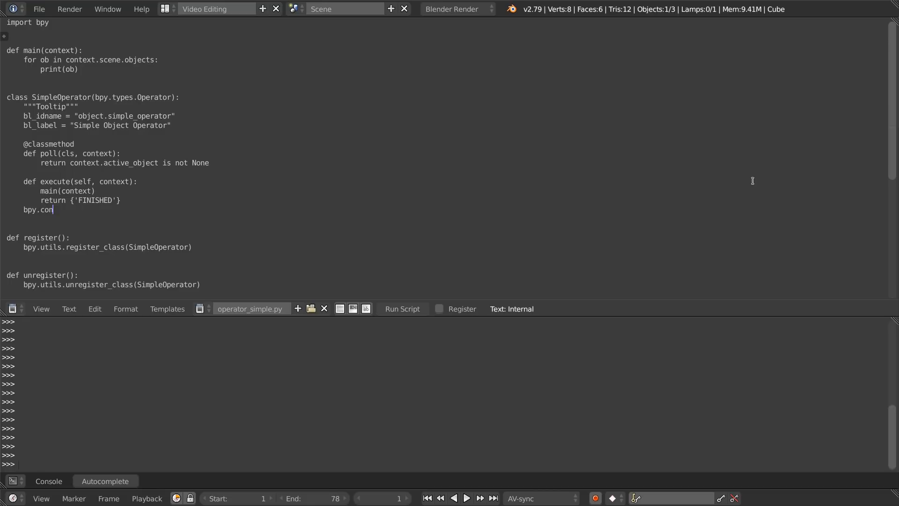
# Complete the partial 'bpy.con' line in the execute method to read 'bpy.context.'.
pyautogui.write('text')
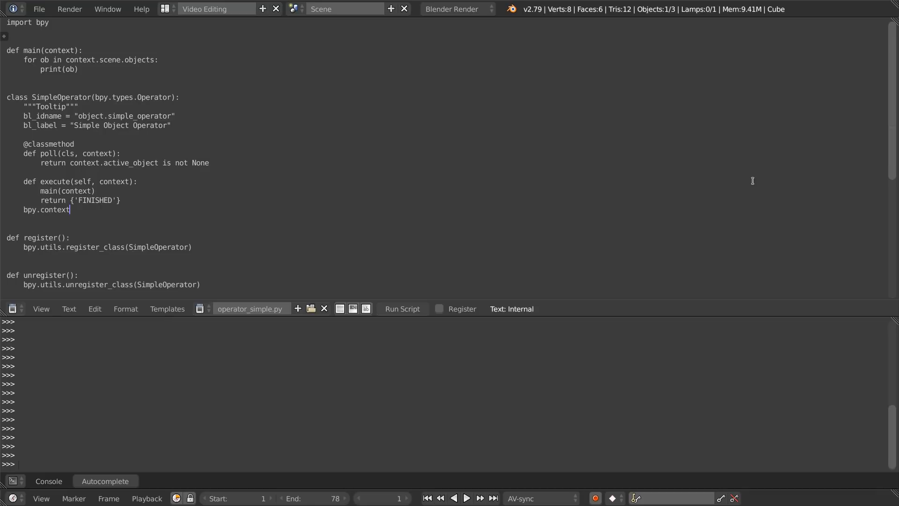
pyautogui.write('.')
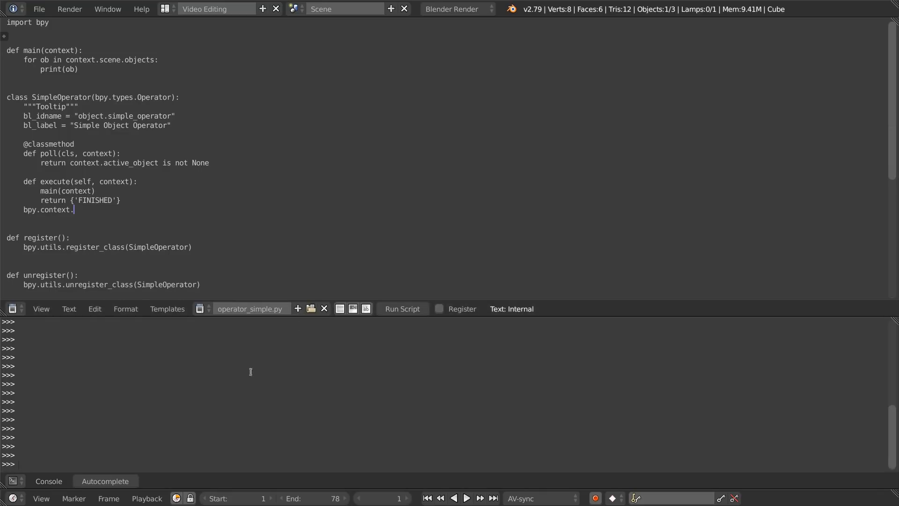
# Enter 'bpy.context.' in the Python console to list the module's available members.
pyautogui.write('bpy')
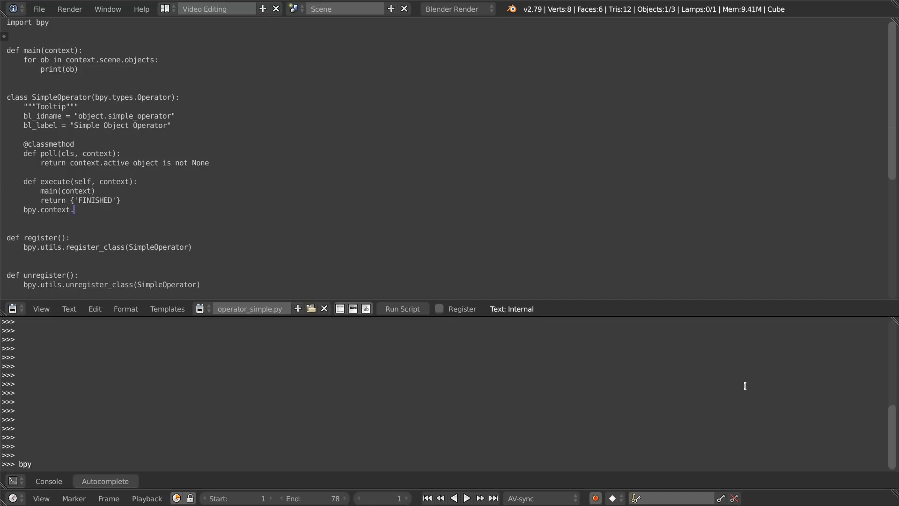
pyautogui.write('.')
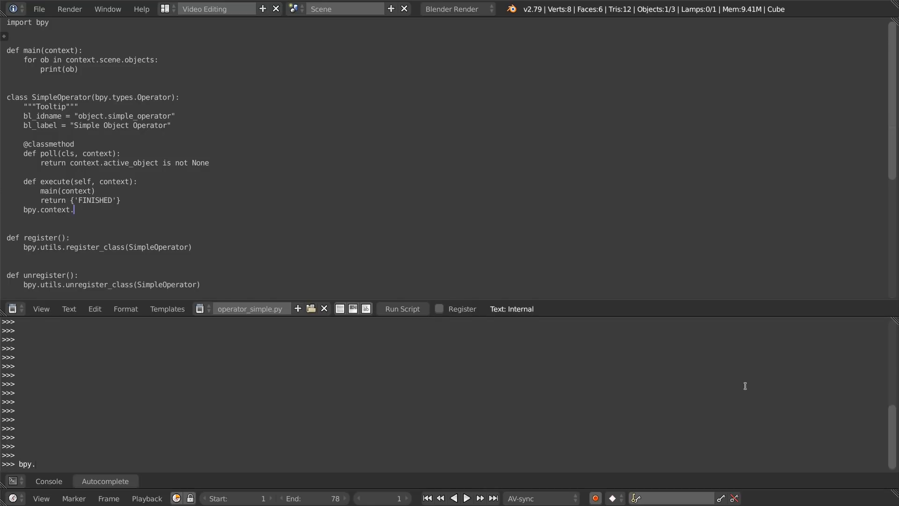
pyautogui.write('context.')
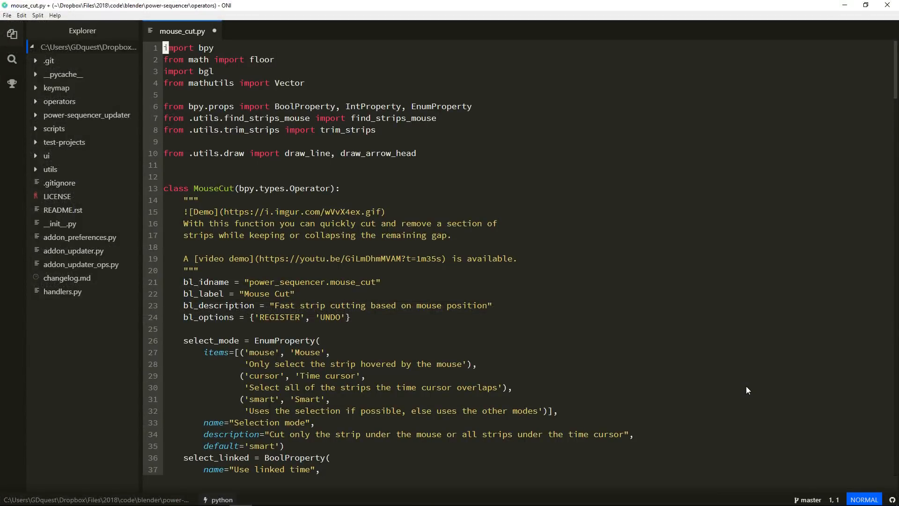
# Dismiss the quick-open file finder and show the hover documentation for the imported bpy module.
pyautogui.press('ctrl+p')
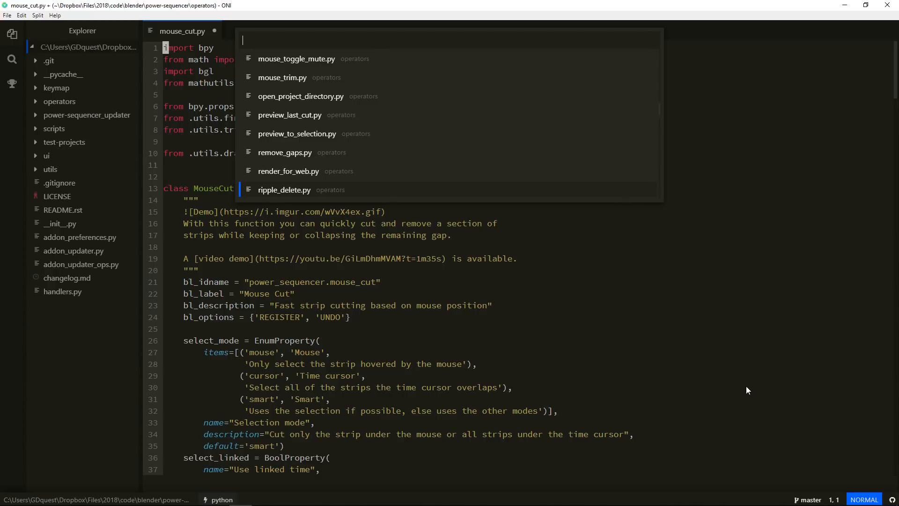
pyautogui.press('Escape')
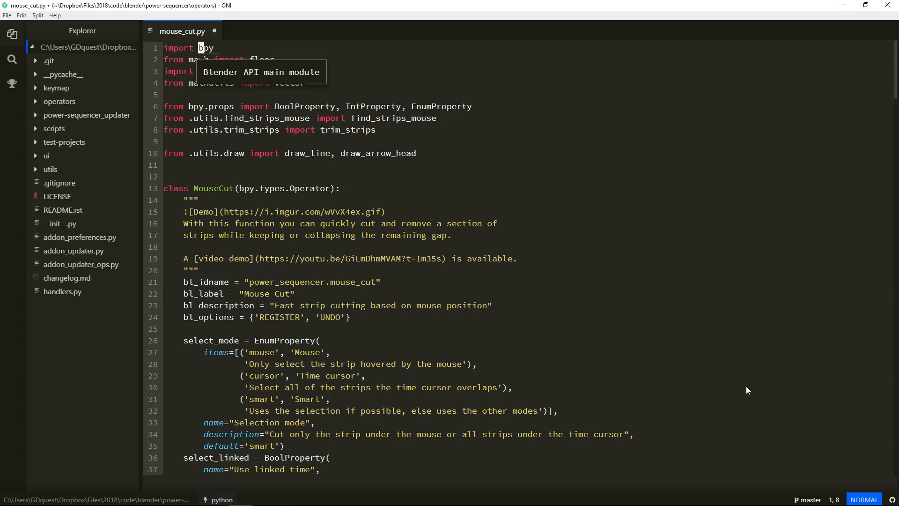
pyautogui.click(204, 70)
pyautogui.write('bpy.ops.sequencer.')
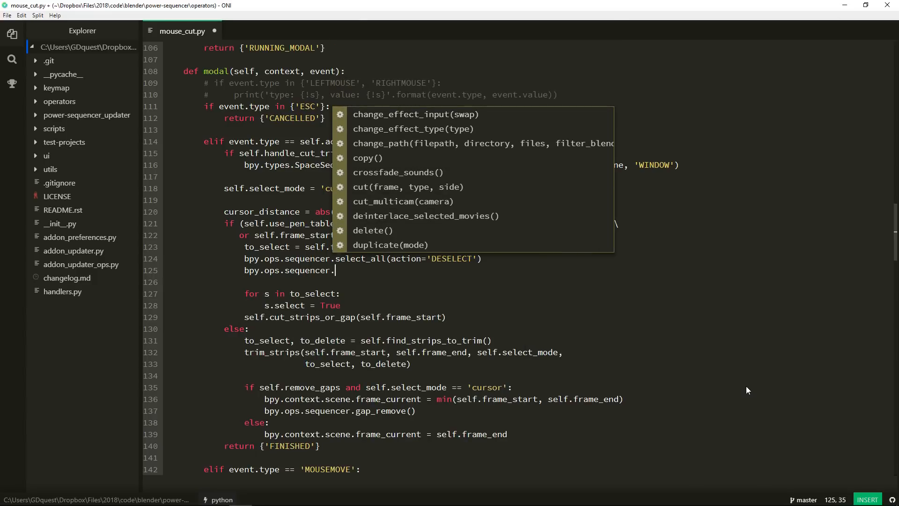
# Leave insert mode and retype the dot after bpy.ops.sequencer to refresh the operator suggestions.
pyautogui.press('Escape')
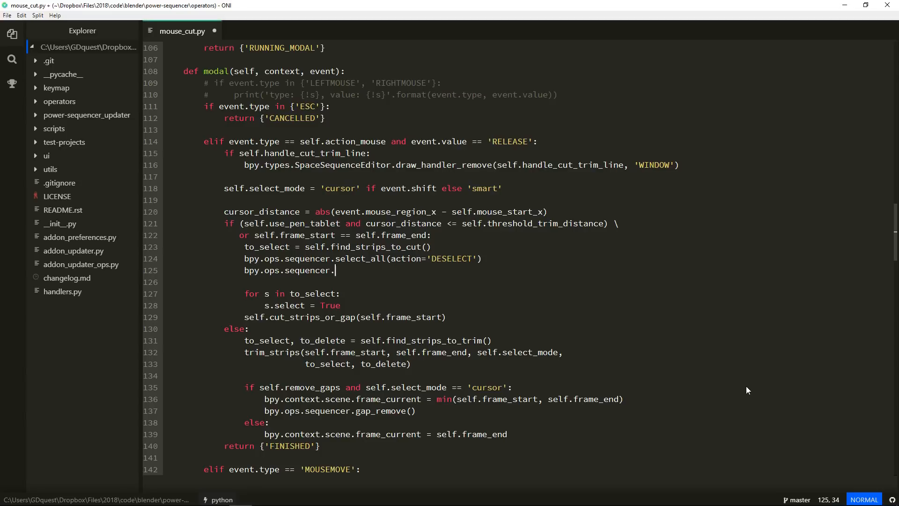
pyautogui.write('.')
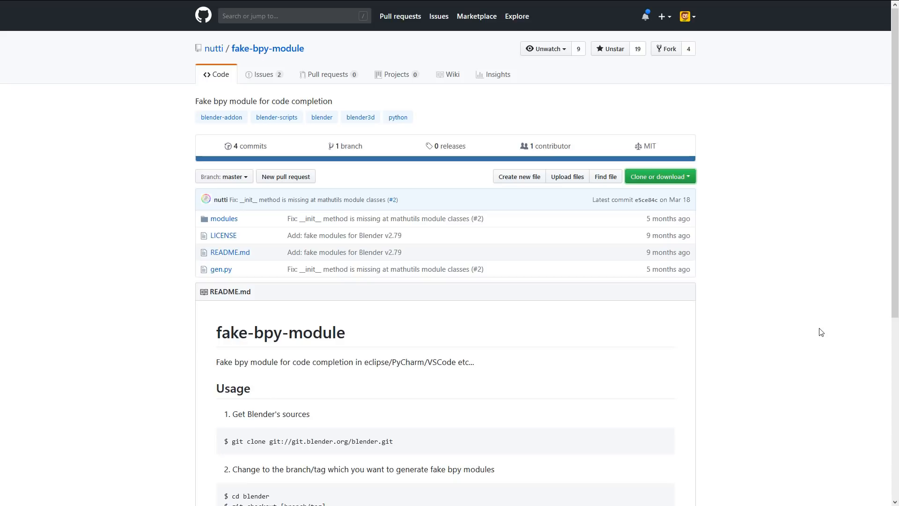
pyautogui.moveTo(821, 308)
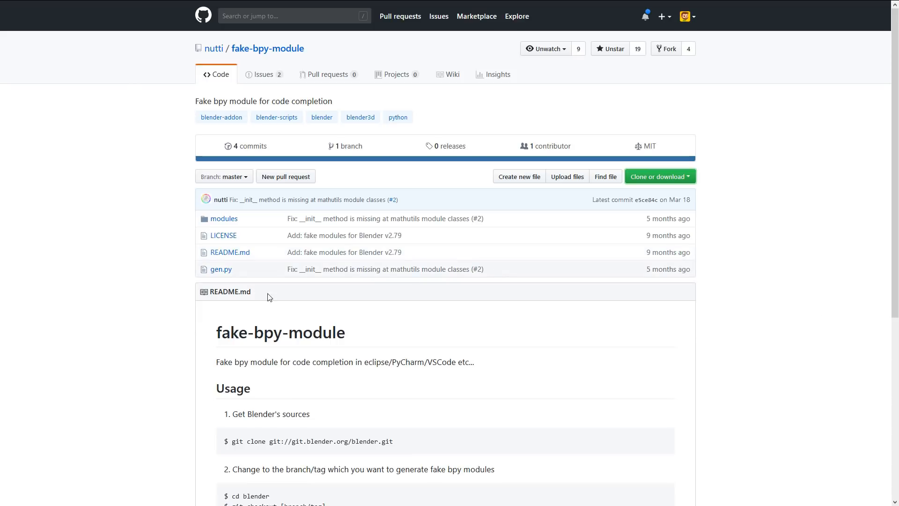
pyautogui.moveTo(222, 270)
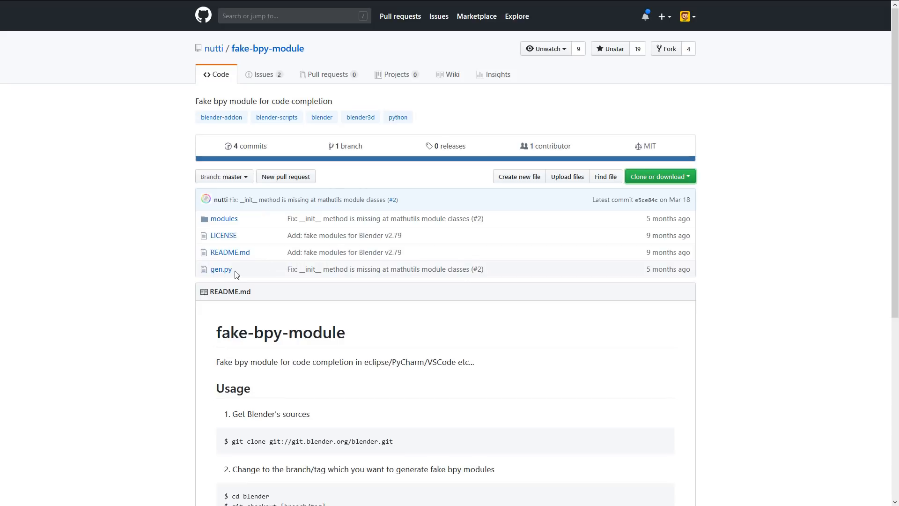
pyautogui.moveTo(221, 269)
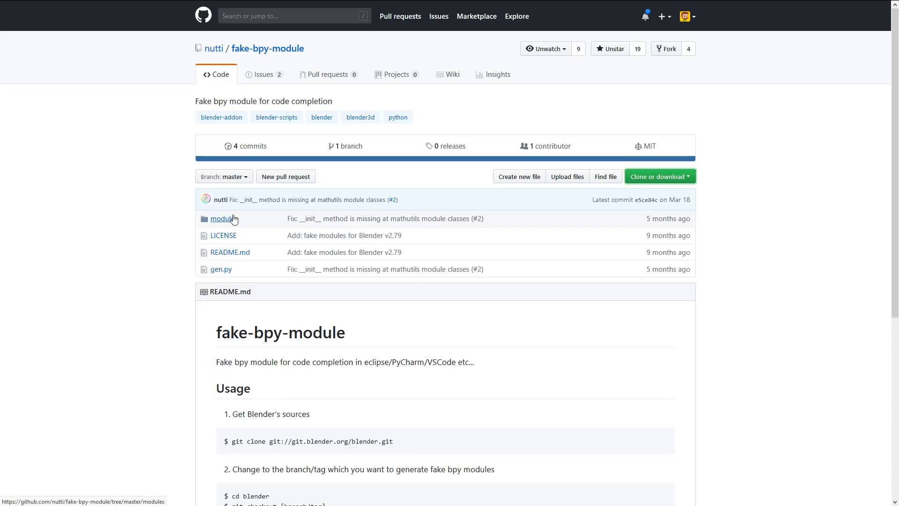
# Navigate the repository into modules/2.79/bpy and view the path.py stub file.
pyautogui.click(221, 218)
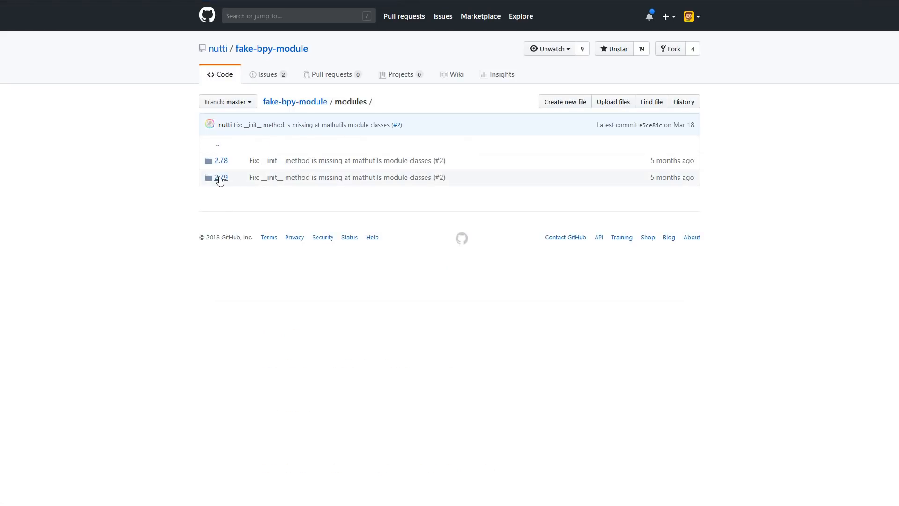
pyautogui.click(221, 177)
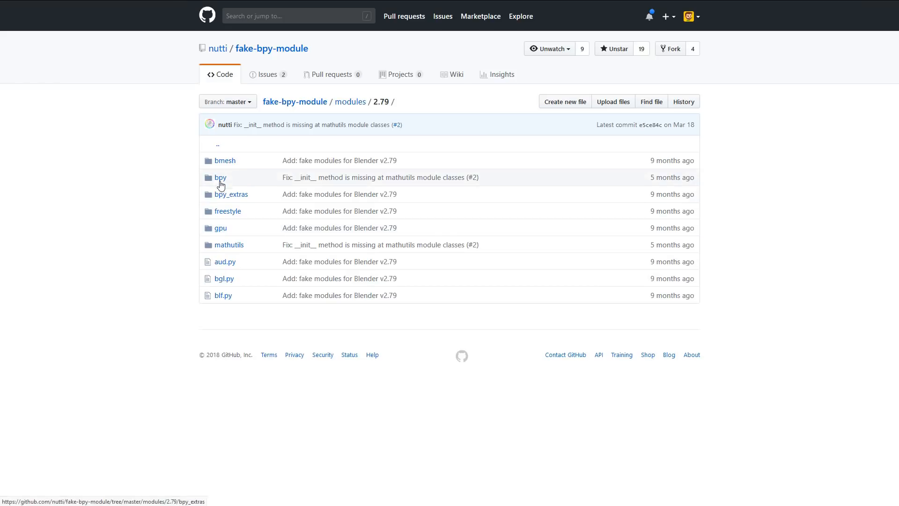
pyautogui.click(220, 177)
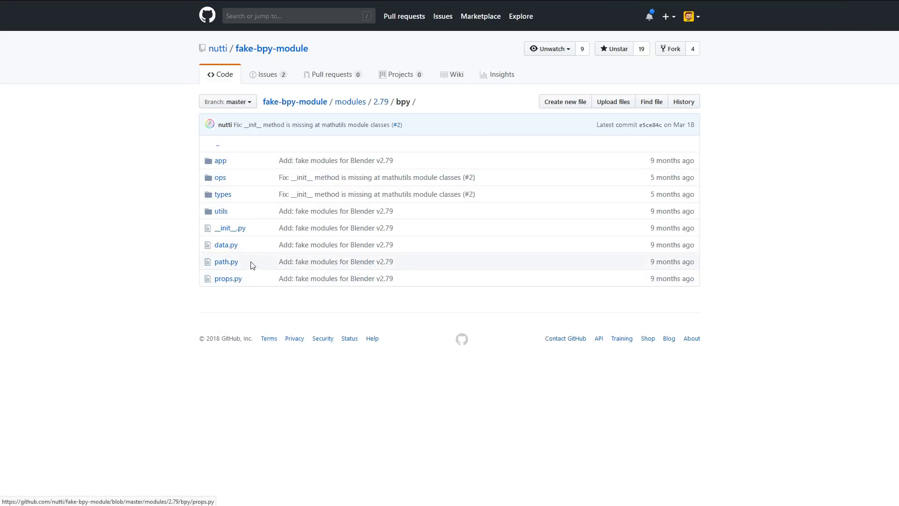
pyautogui.click(226, 262)
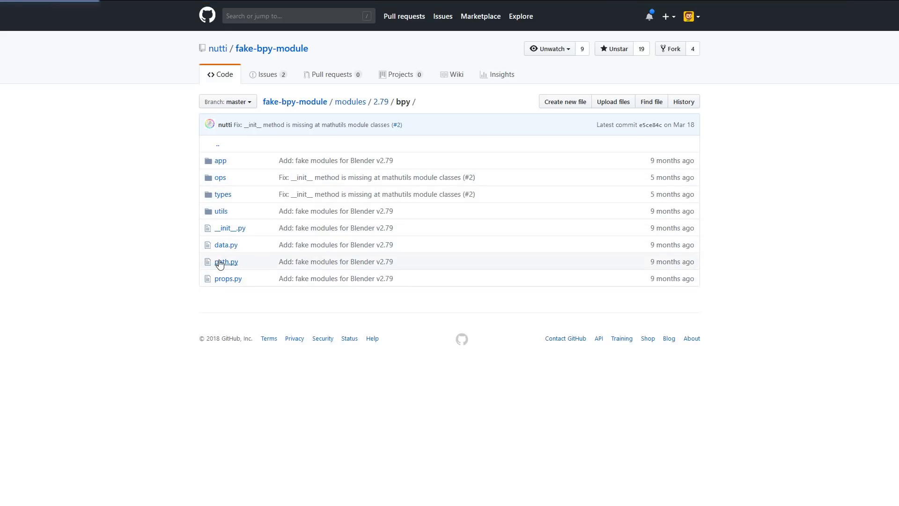
pyautogui.click(227, 262)
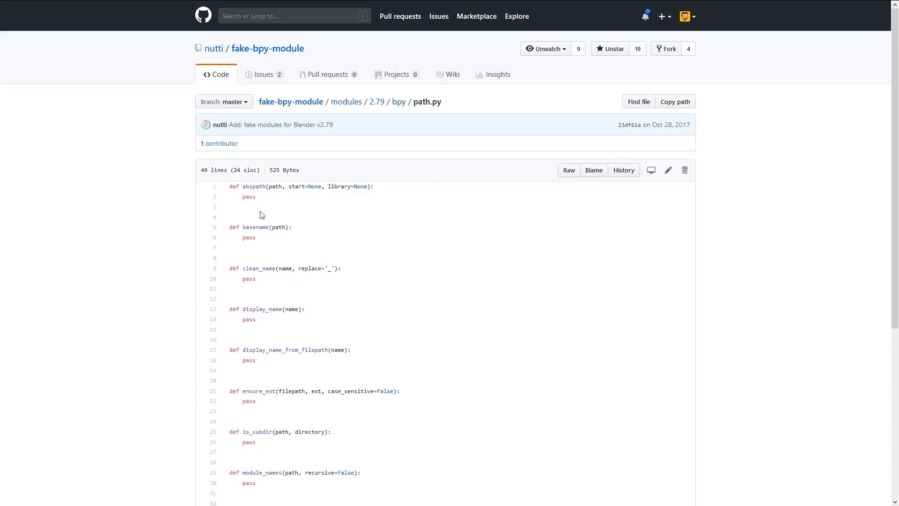
# Skim the empty stub functions in path.py and return to the 2.79/bpy folder via the breadcrumb.
pyautogui.scroll(-3)
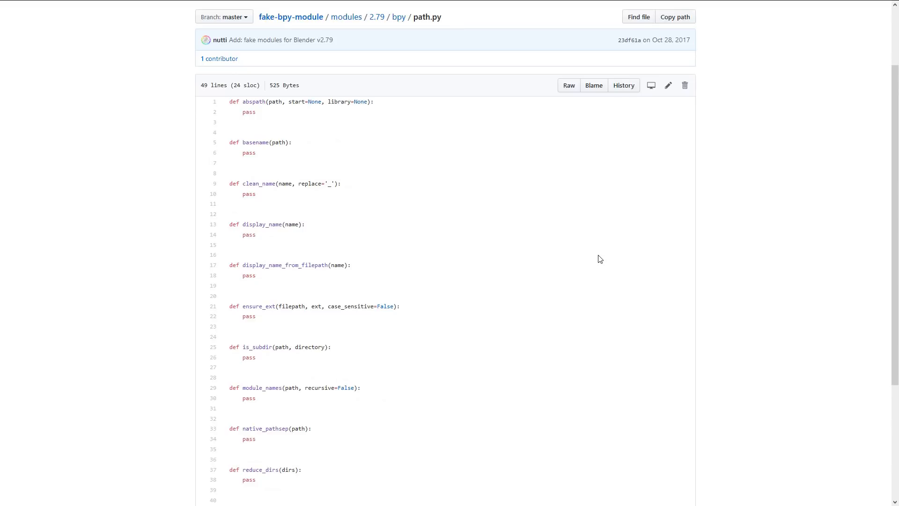
pyautogui.click(399, 17)
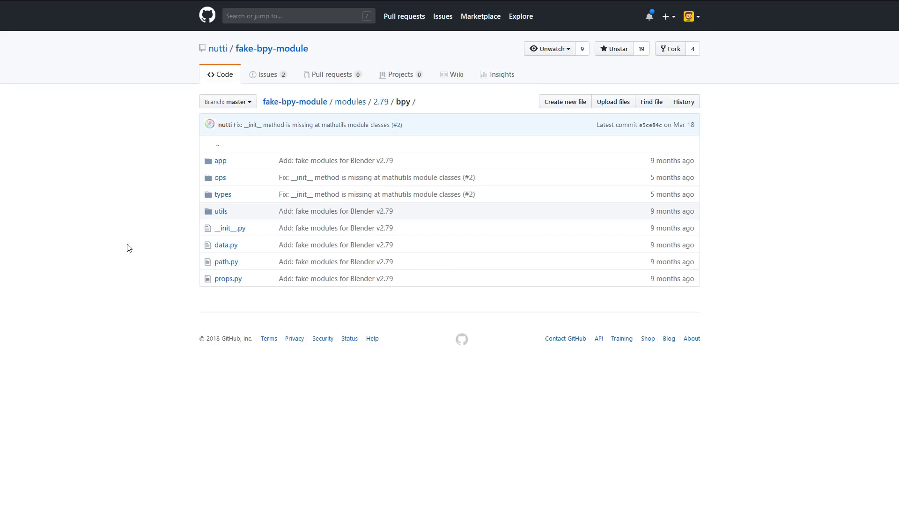
# Return to the repository front page and download fake-bpy-module as a ZIP, saving it to disk.
pyautogui.click(380, 102)
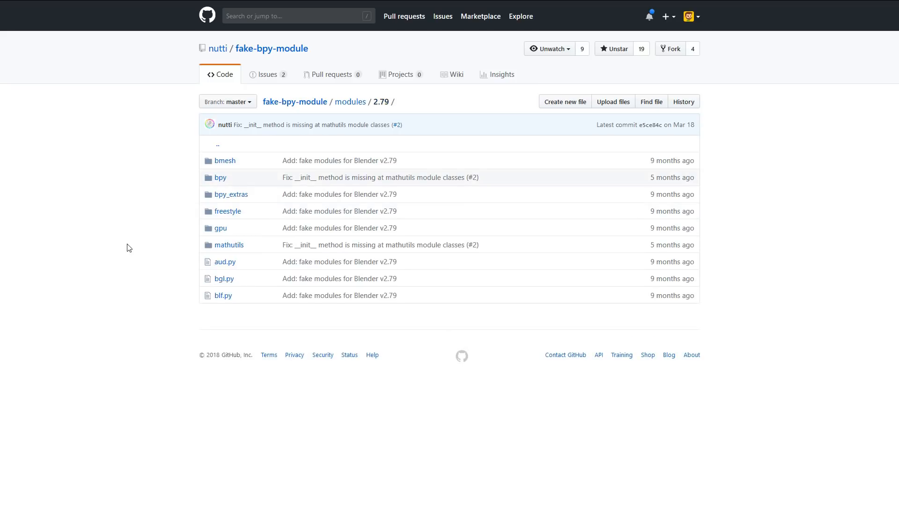
pyautogui.click(350, 101)
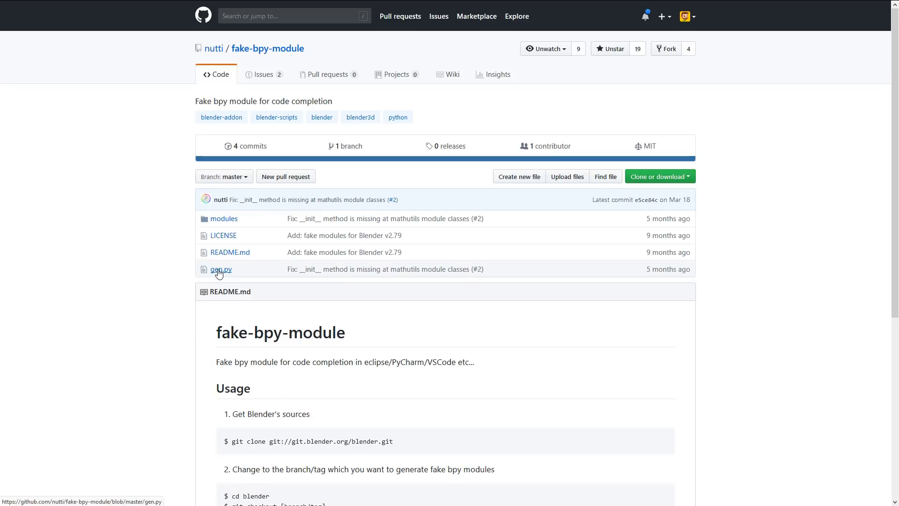
pyautogui.moveTo(221, 269)
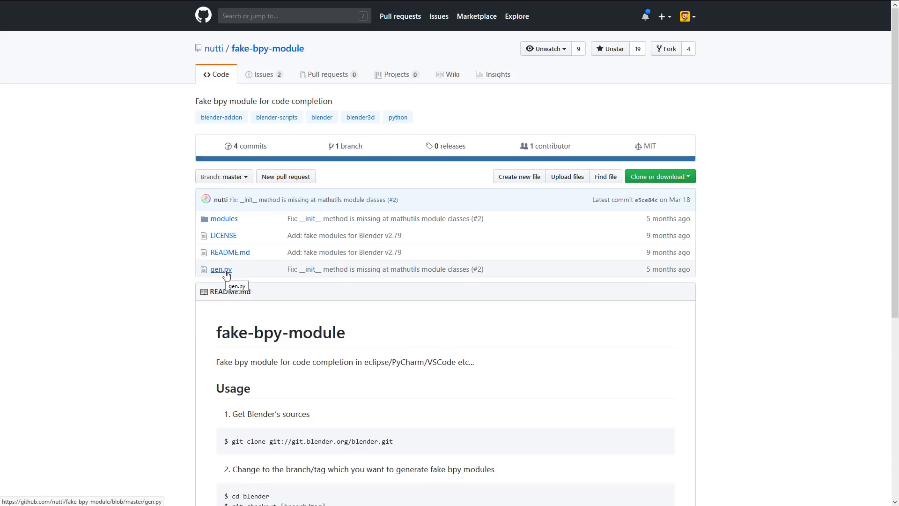
pyautogui.moveTo(224, 219)
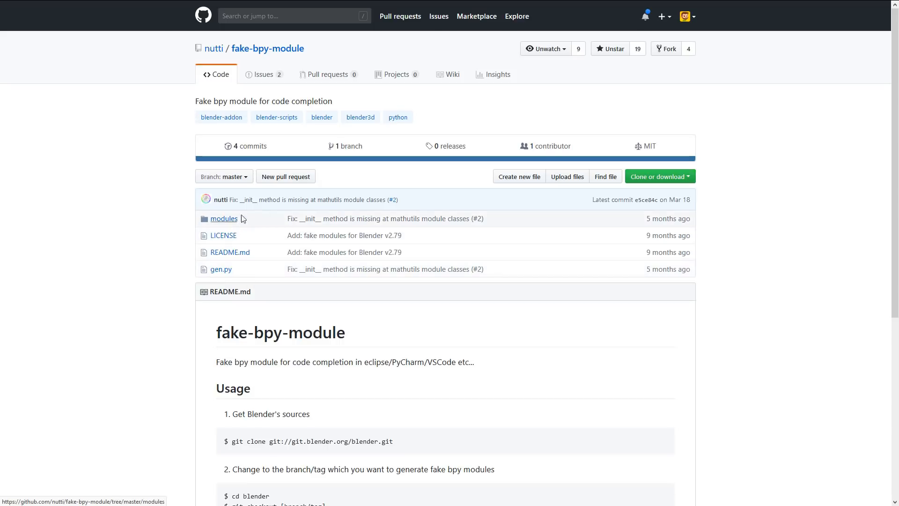
pyautogui.click(659, 176)
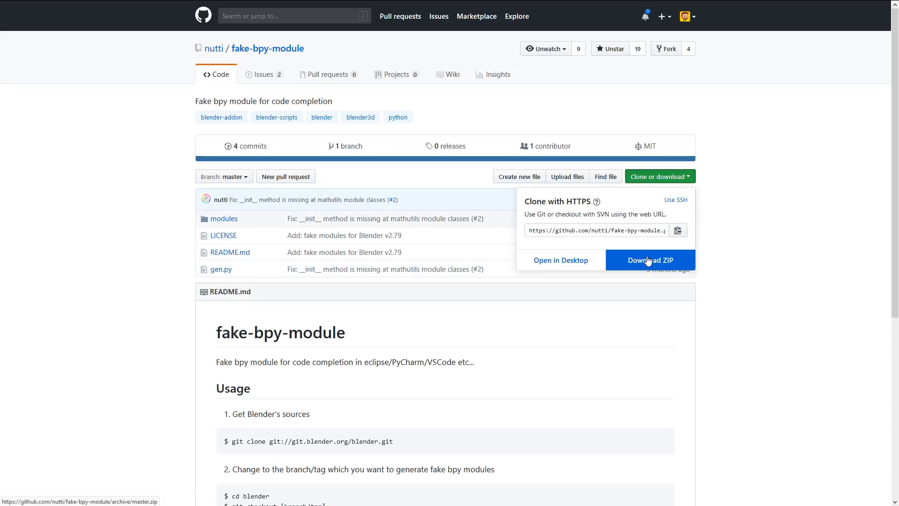
pyautogui.click(650, 260)
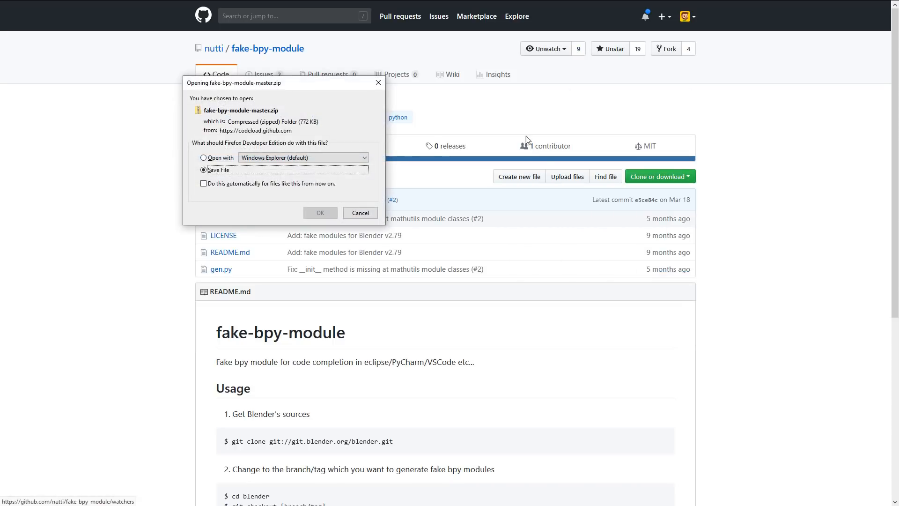
pyautogui.click(360, 212)
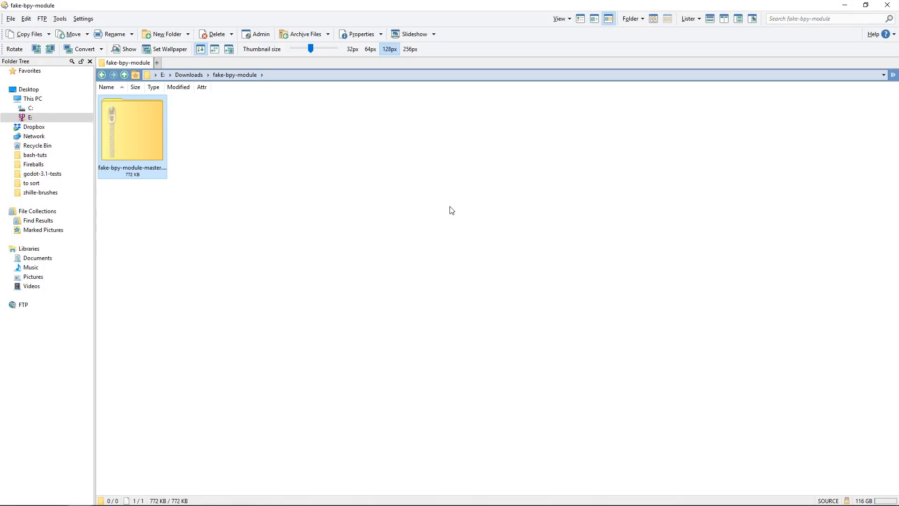
pyautogui.moveTo(305, 251)
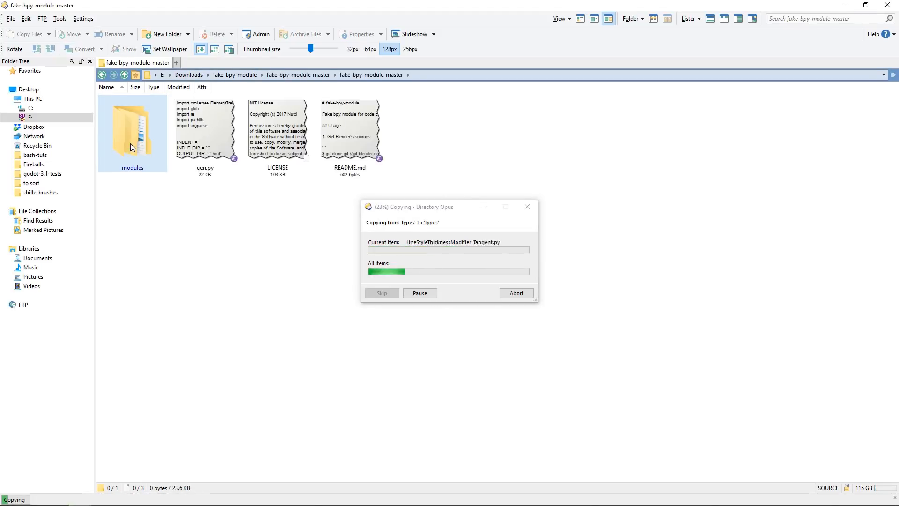
# Enter the extracted archive's modules/2.79 folder and select all its stub packages and files.
pyautogui.doubleClick(132, 129)
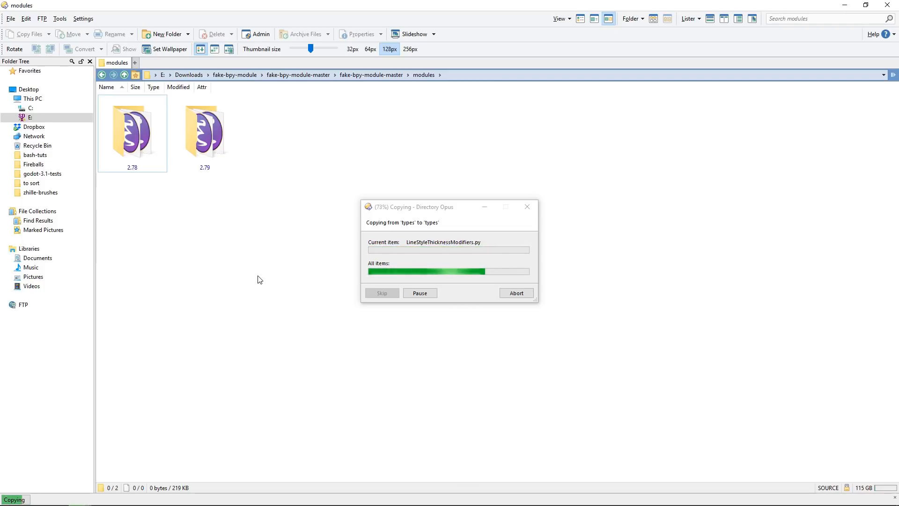
pyautogui.click(204, 129)
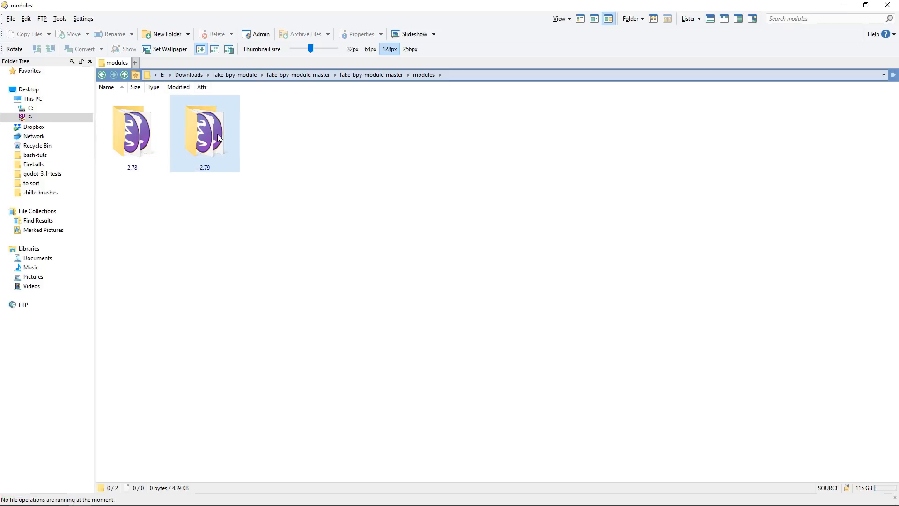
pyautogui.doubleClick(205, 130)
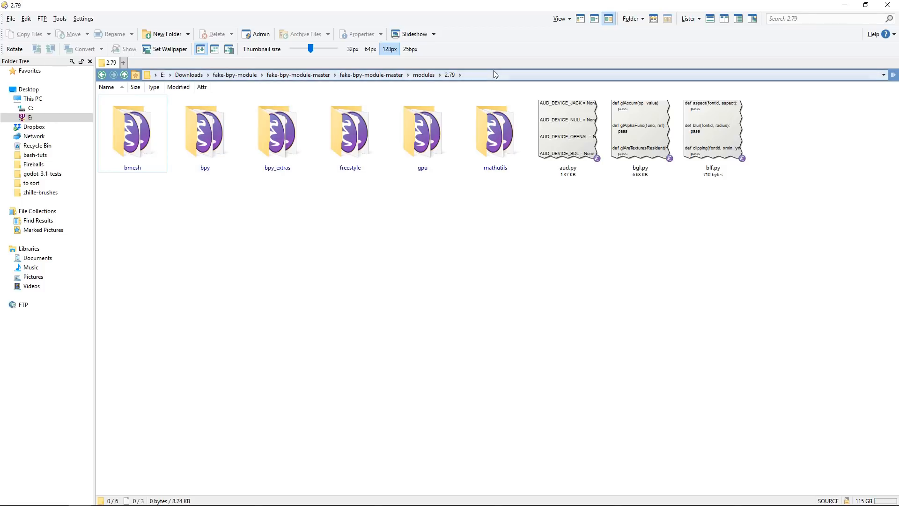
pyautogui.moveTo(789, 328)
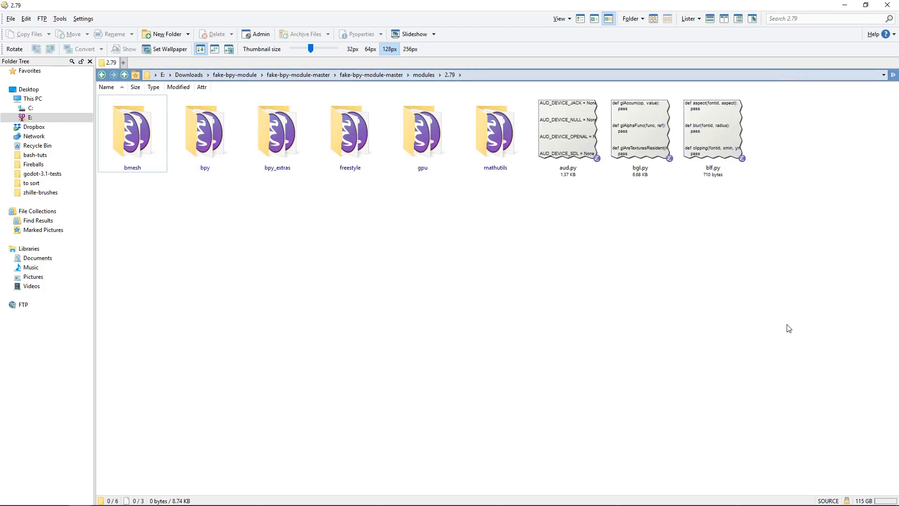
pyautogui.press('ctrl+a')
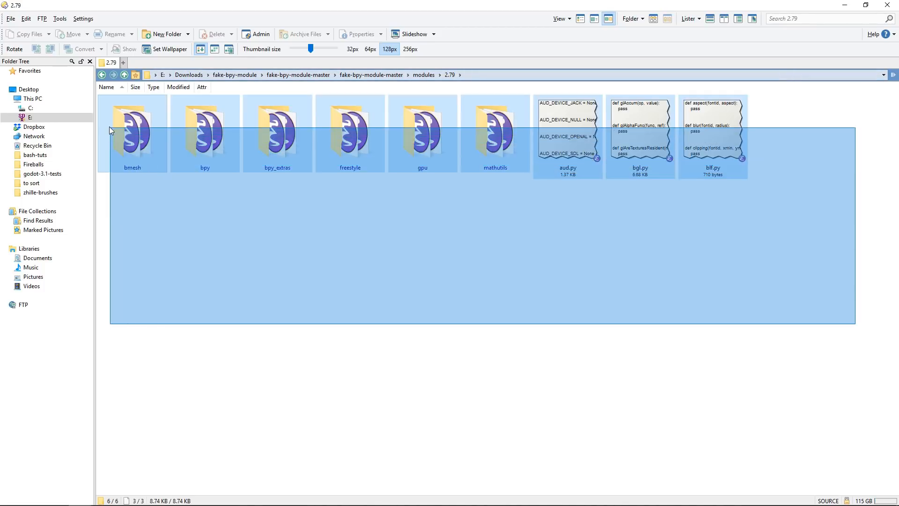
pyautogui.click(314, 315)
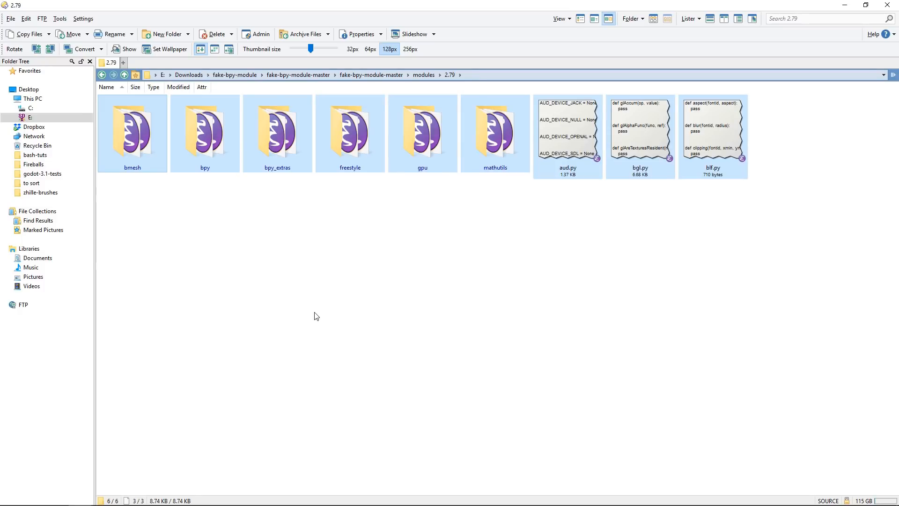
pyautogui.click(34, 495)
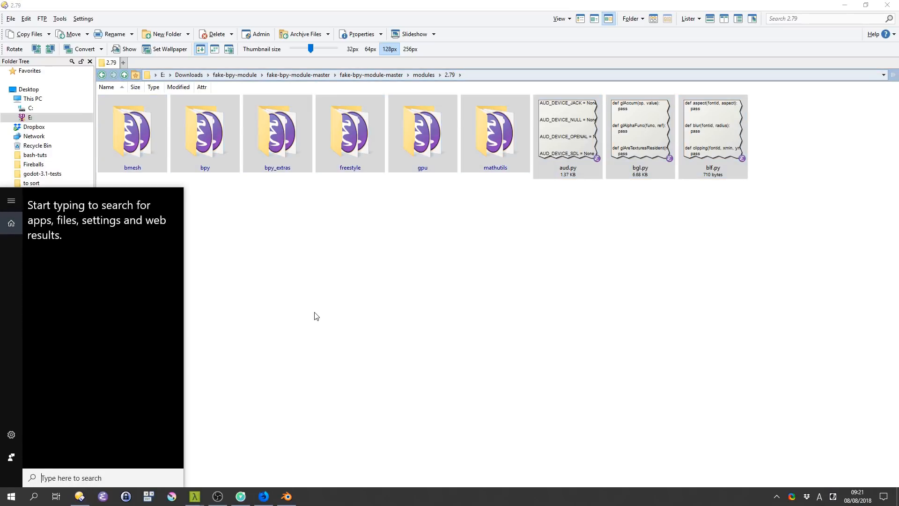
# Search Windows for 'python' and follow the Python 3.7 shortcut to its Python37 installation folder.
pyautogui.write('python')
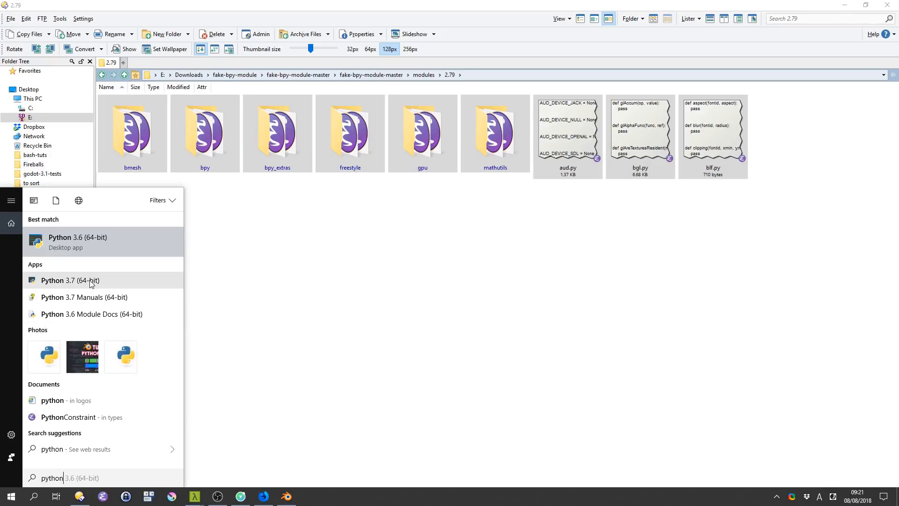
pyautogui.rightClick(70, 280)
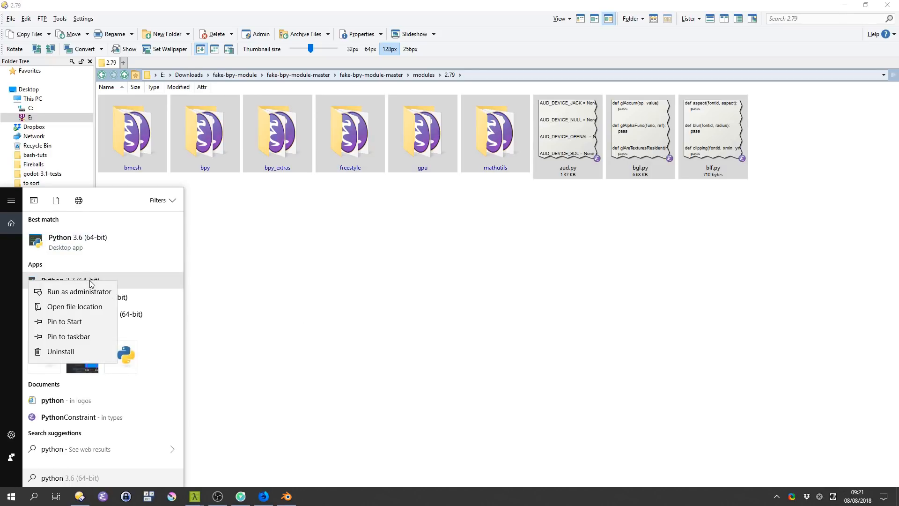
pyautogui.click(74, 307)
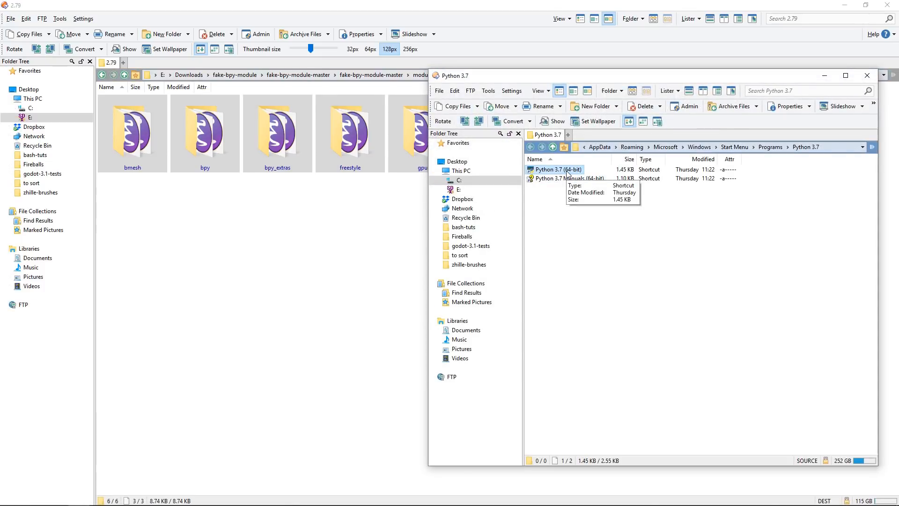
pyautogui.rightClick(555, 169)
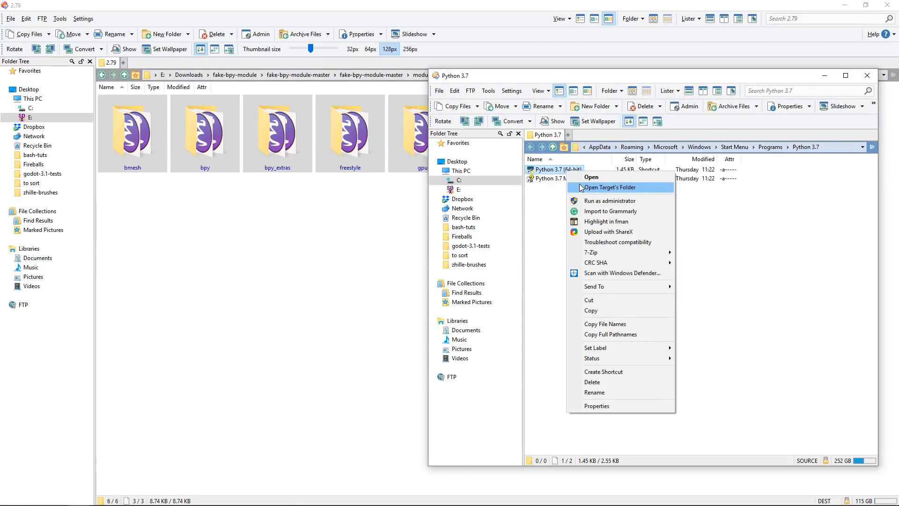
pyautogui.click(610, 188)
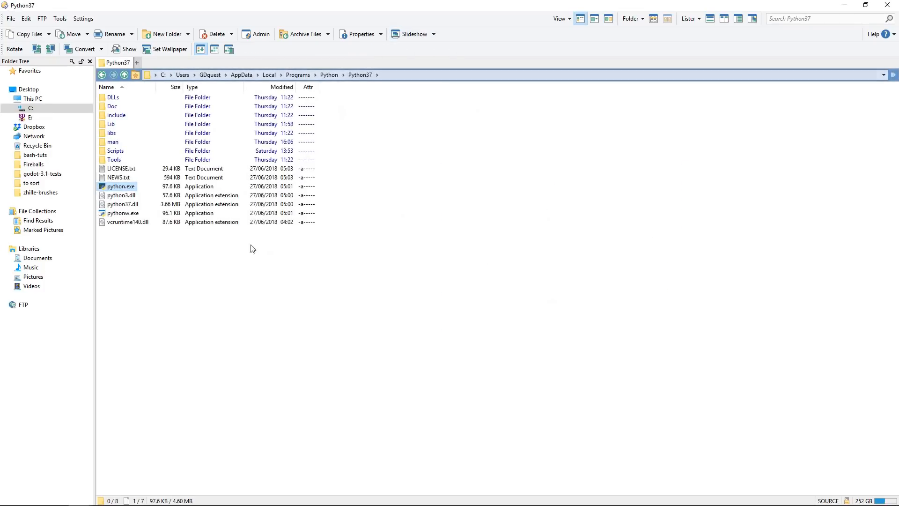
# Switch to thumbnail view, enter Python37's Lib folder and paste the fake 2.79 module files there.
pyautogui.click(609, 19)
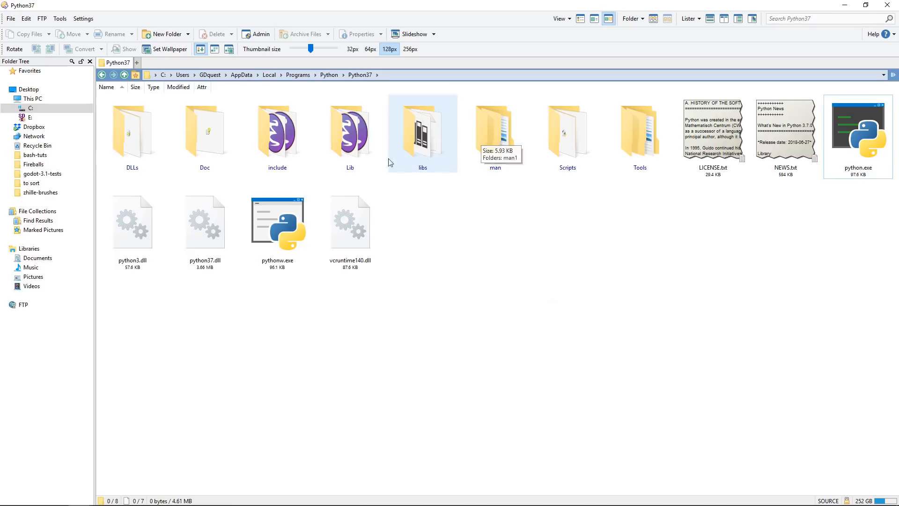
pyautogui.moveTo(464, 249)
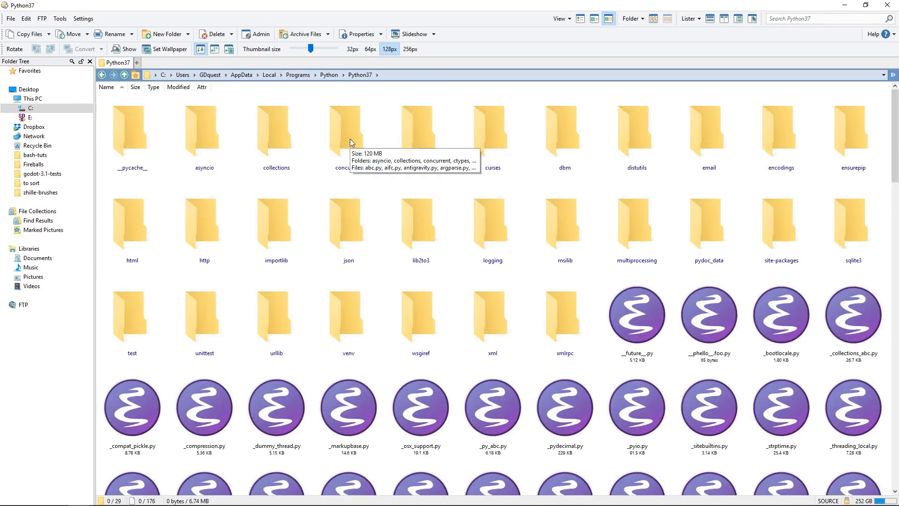
pyautogui.doubleClick(347, 129)
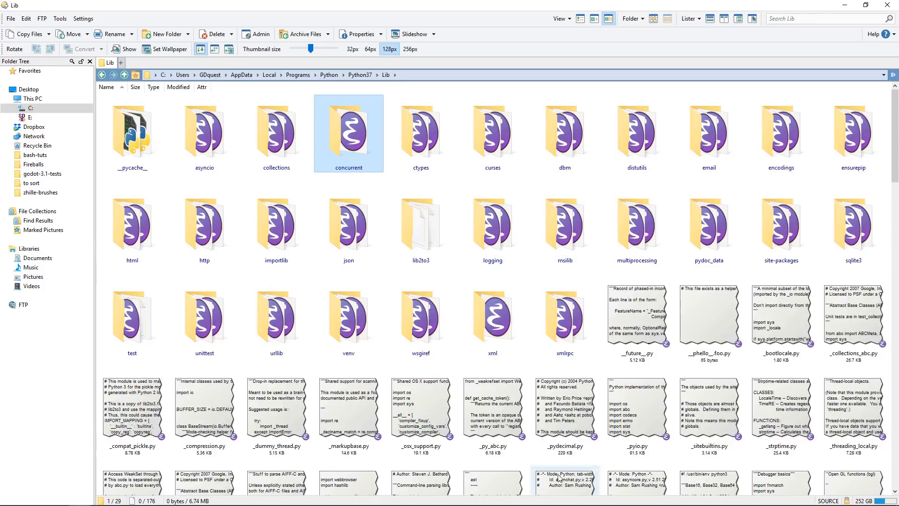
pyautogui.click(492, 320)
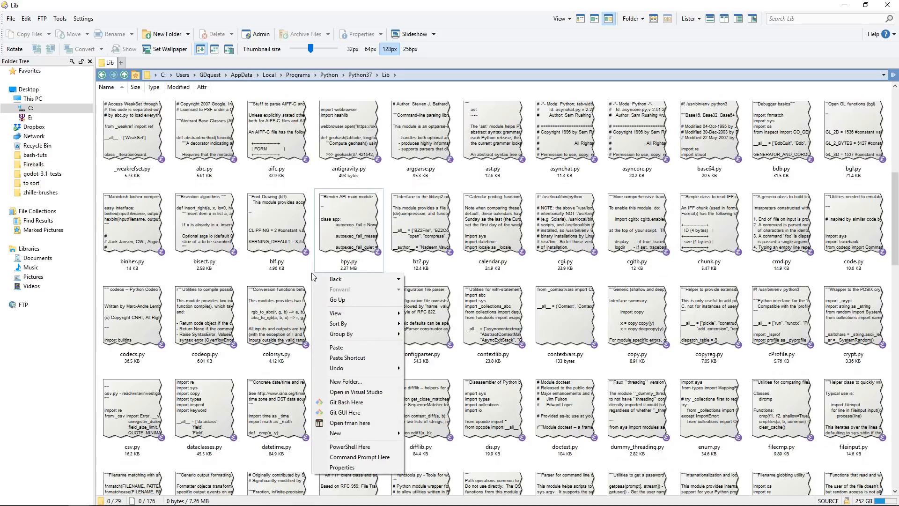
pyautogui.moveTo(336, 347)
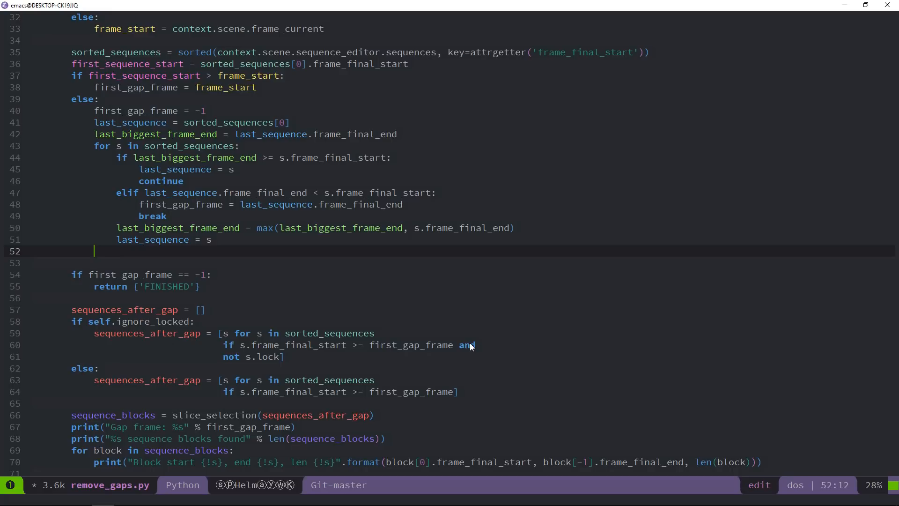
# Enter bpy.context.scene.sequence_editor. on line 52 of remove_gaps.py and bring up member completions.
pyautogui.write('bpy.context')
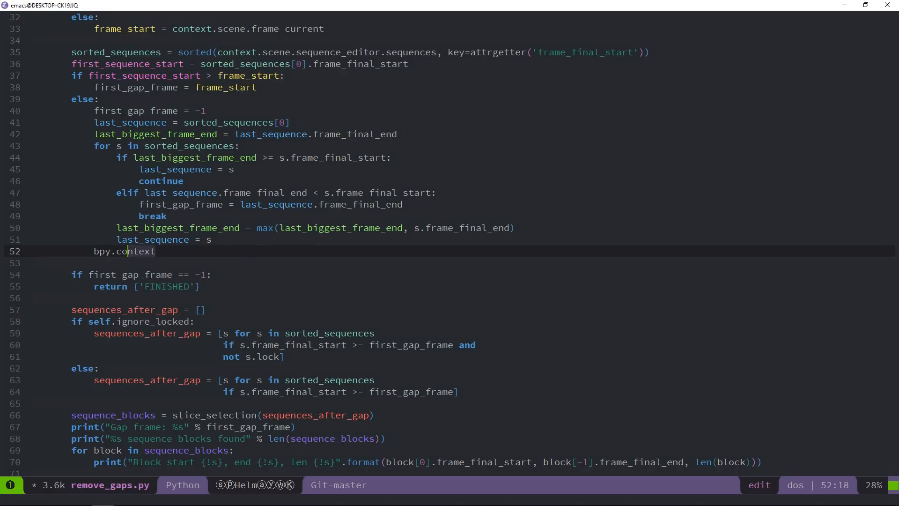
pyautogui.write('.scene')
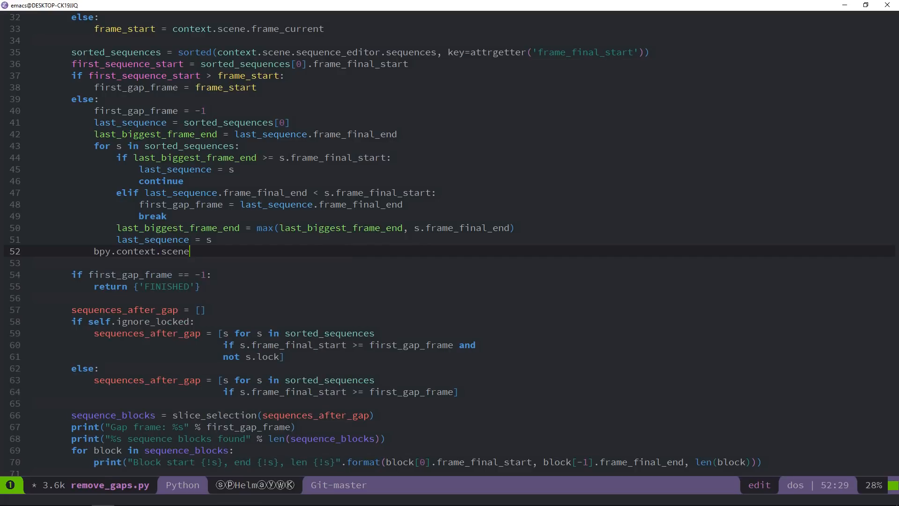
pyautogui.write('.sequence_editor')
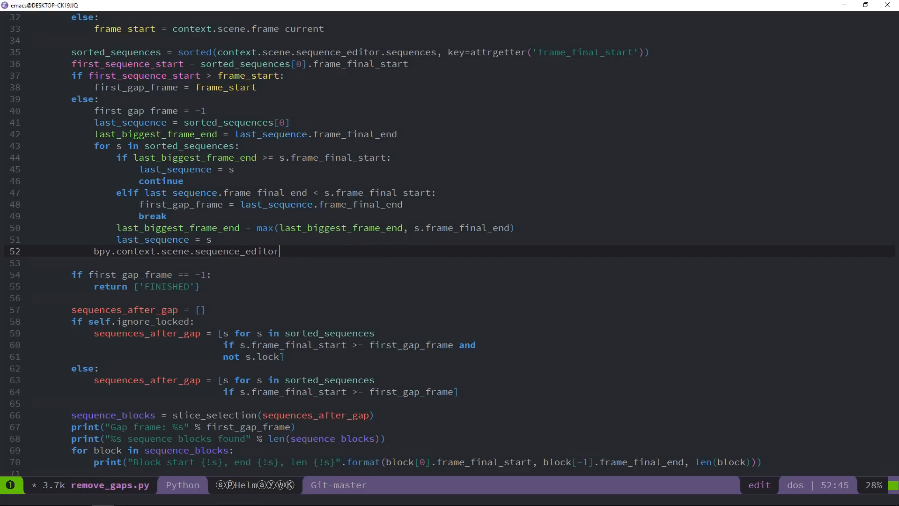
pyautogui.write('.')
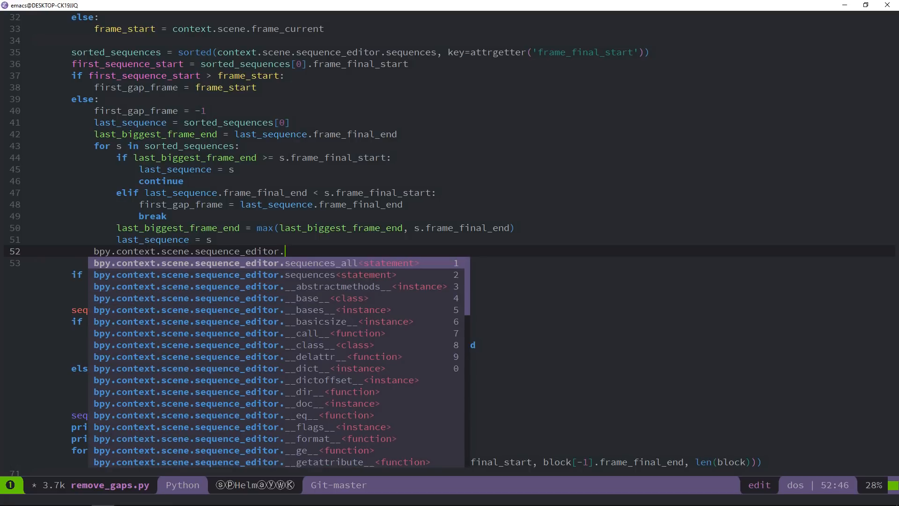